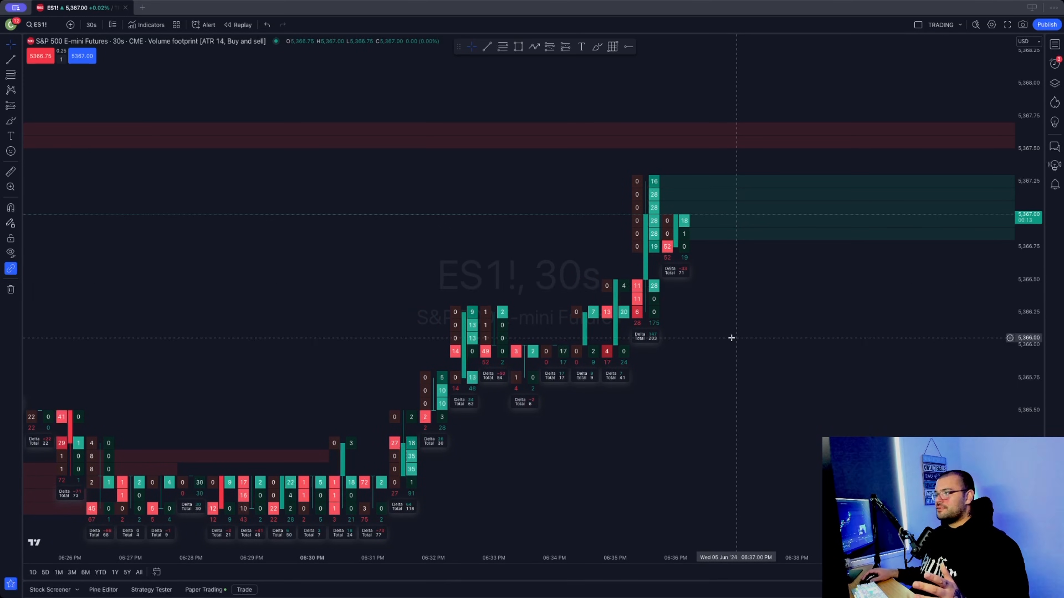
Bring up TradingView's pricing page and scroll through the Essential, Plus and Premium comparison.
left_click(176, 8)
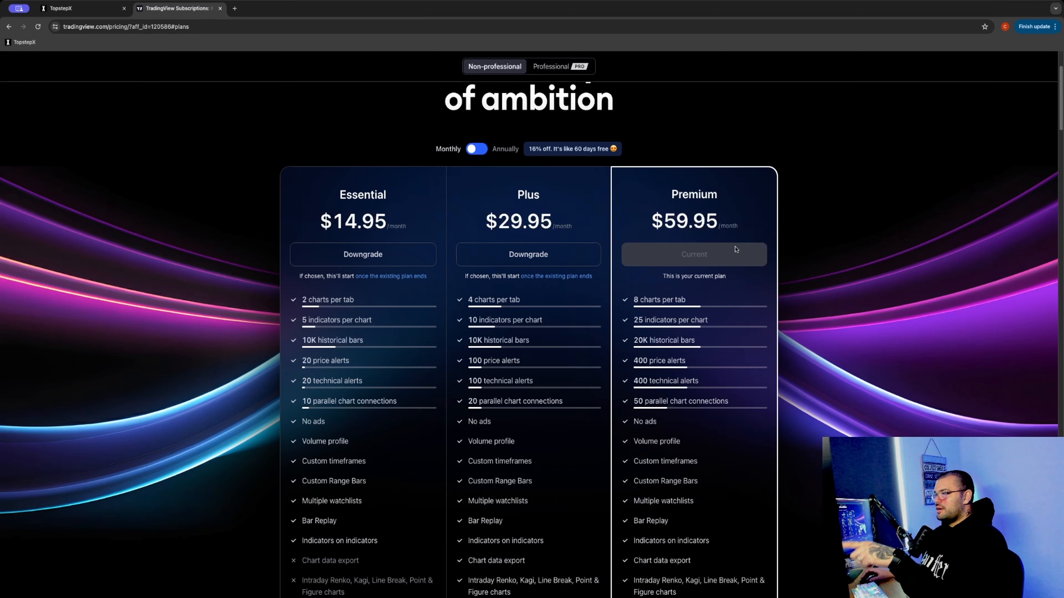
scroll("down", 3)
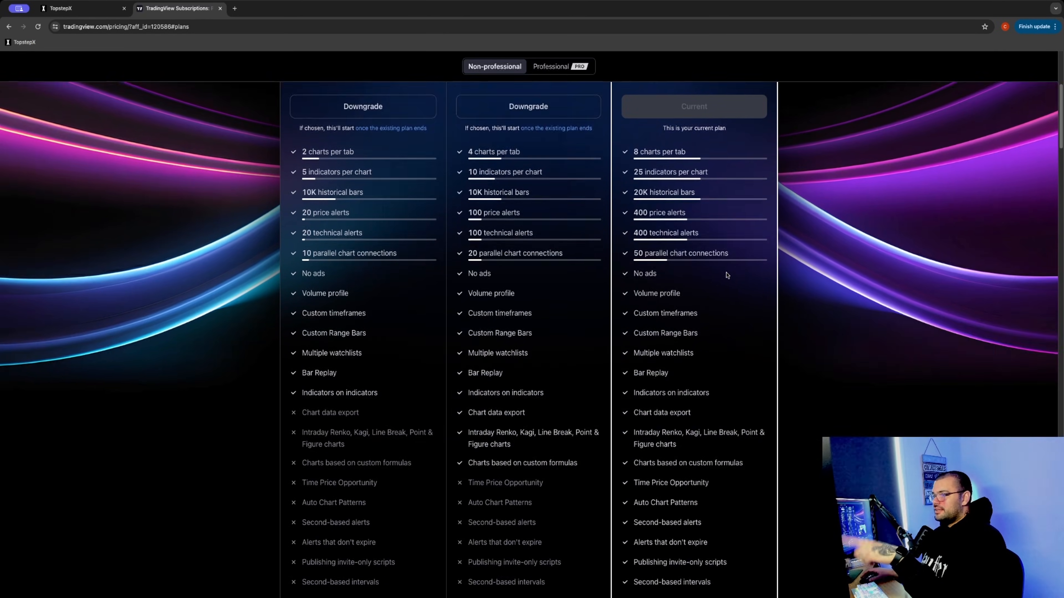
mouse_move(723, 275)
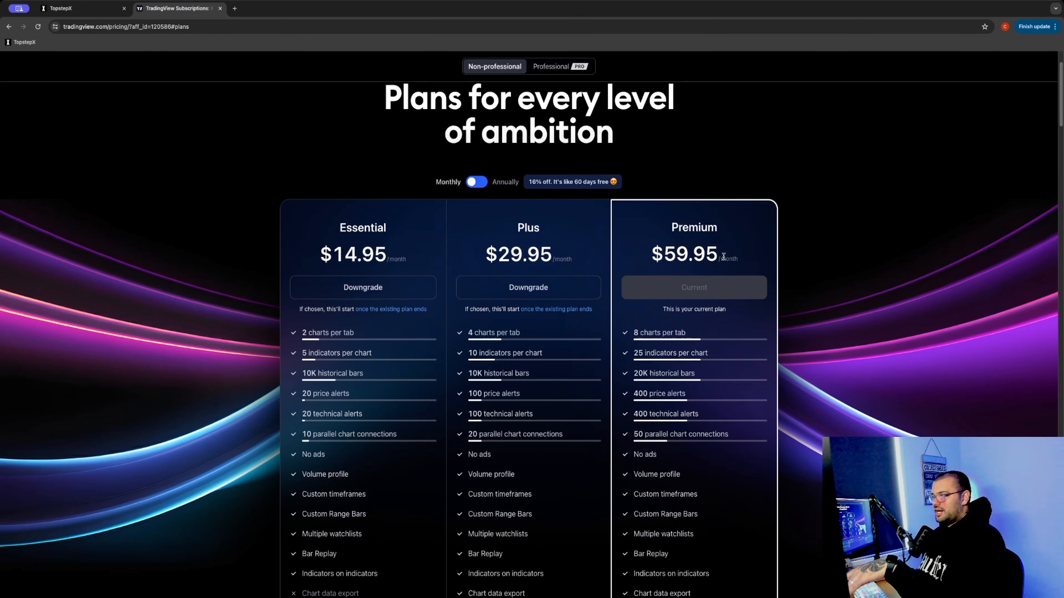
scroll("down", 3)
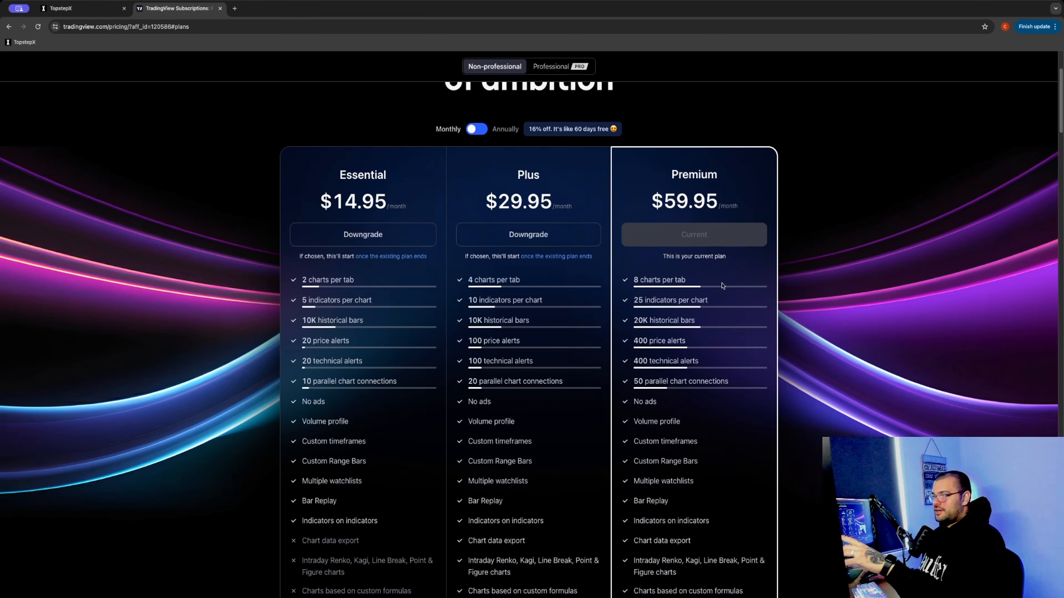
scroll("down", 3)
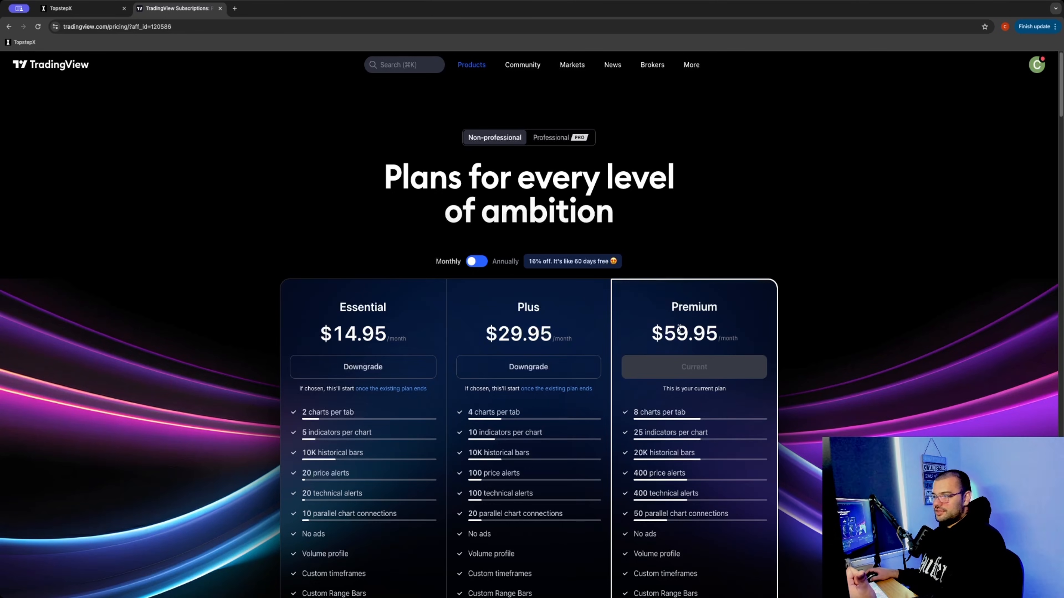
mouse_move(768, 338)
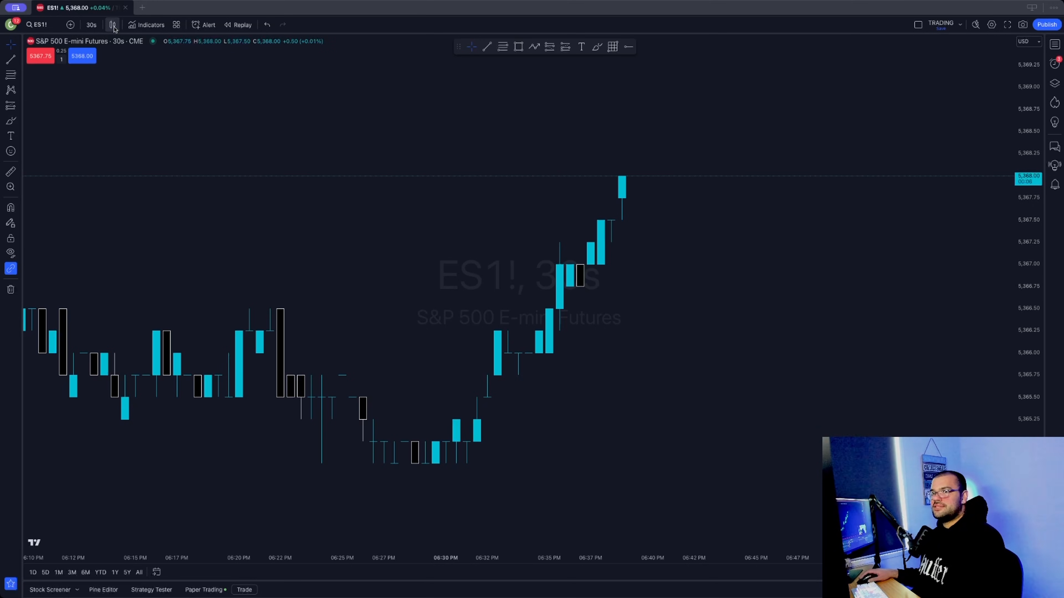
Change the ES1! 30-second chart type from candles to Volume footprint.
left_click(113, 24)
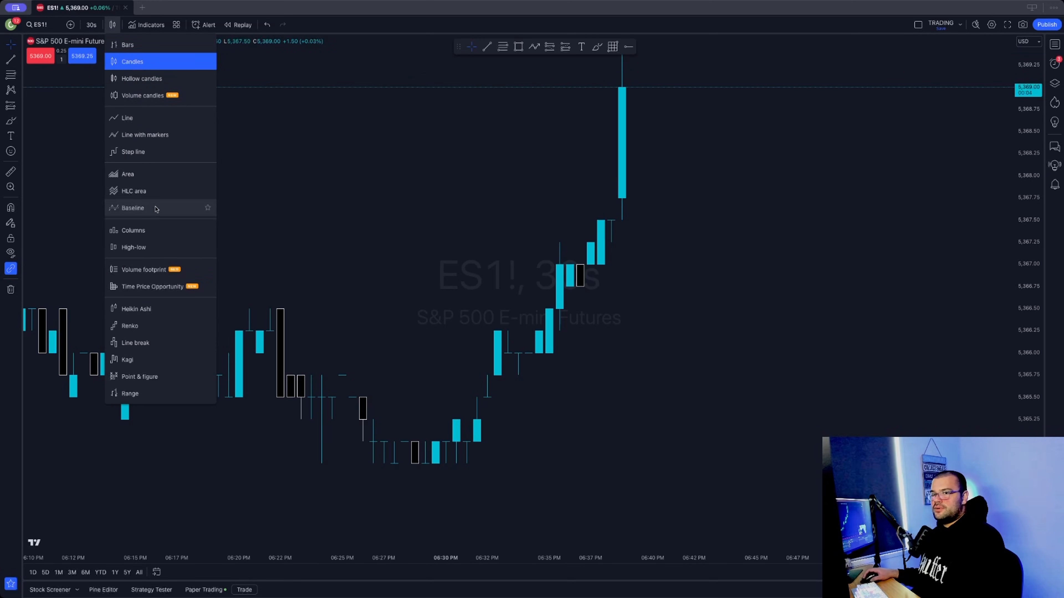
mouse_move(151, 276)
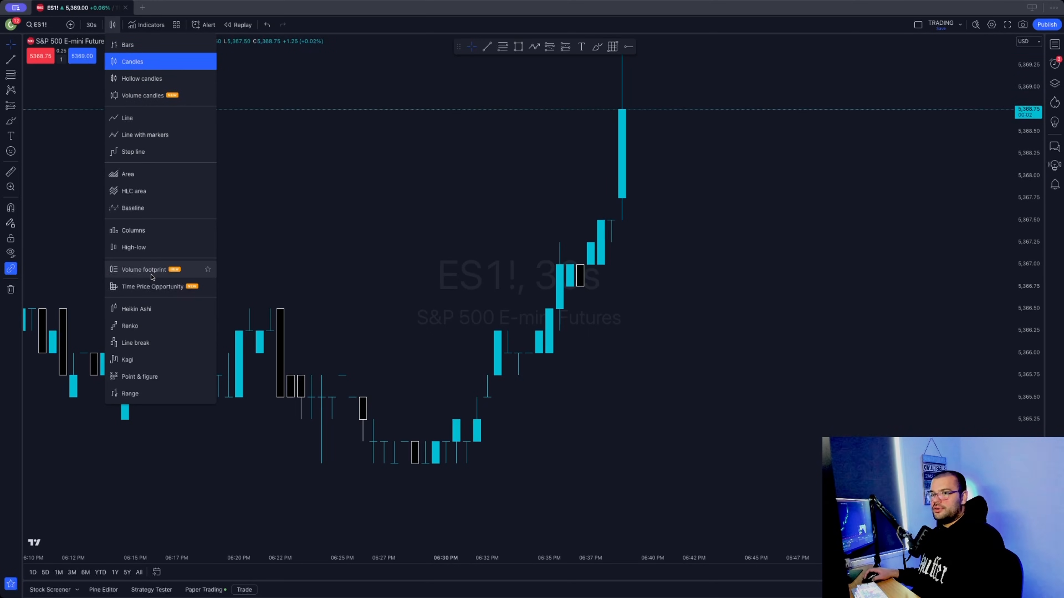
left_click(144, 269)
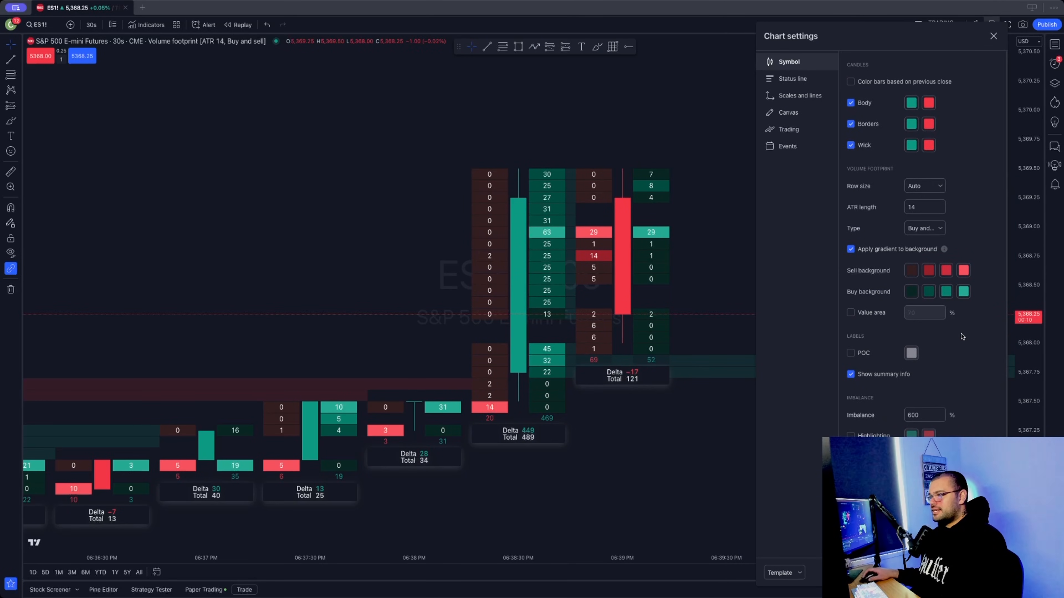
Enable the POC label under Labels in the footprint's Symbol settings.
left_click(850, 353)
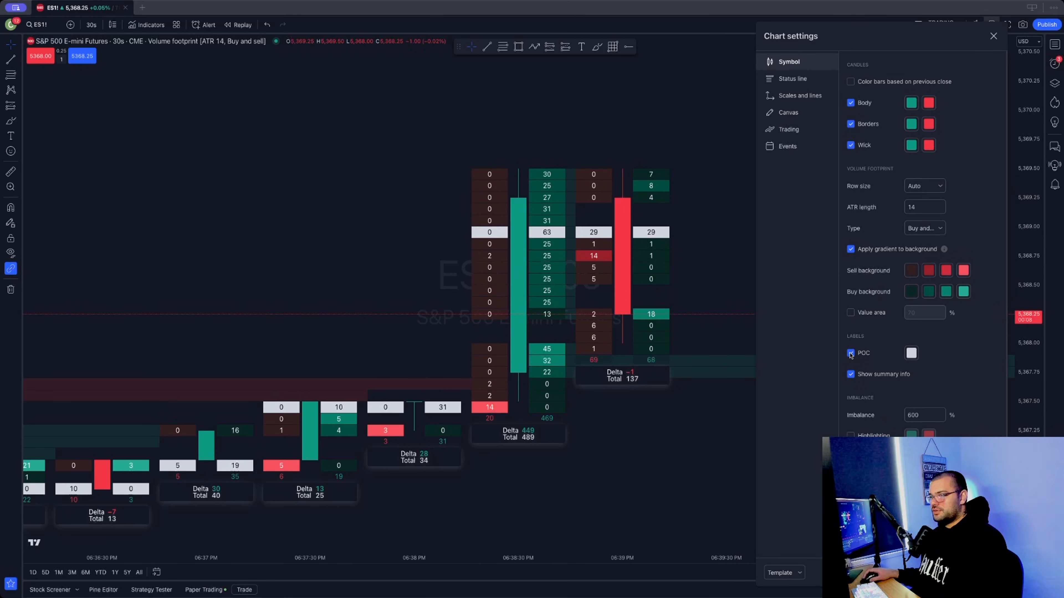